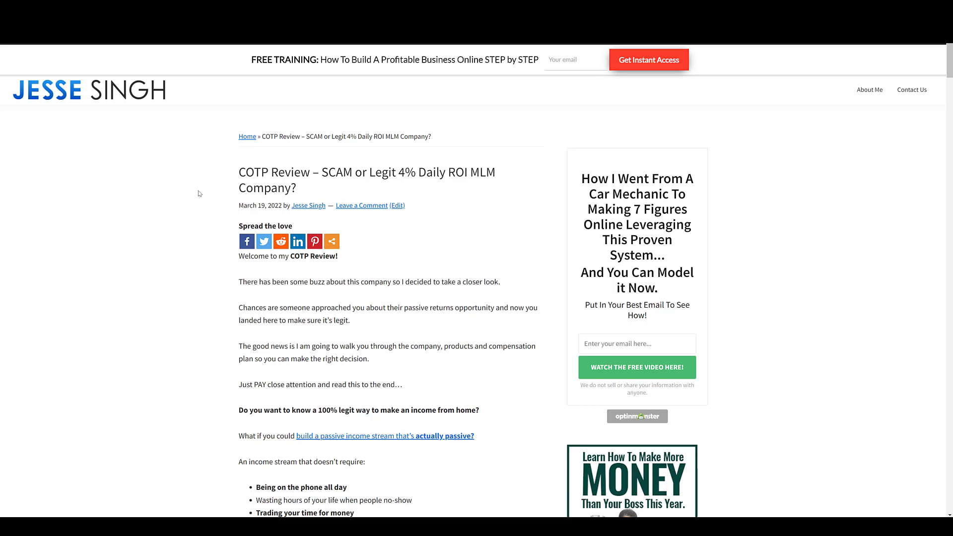
pyautogui.moveTo(202, 194)
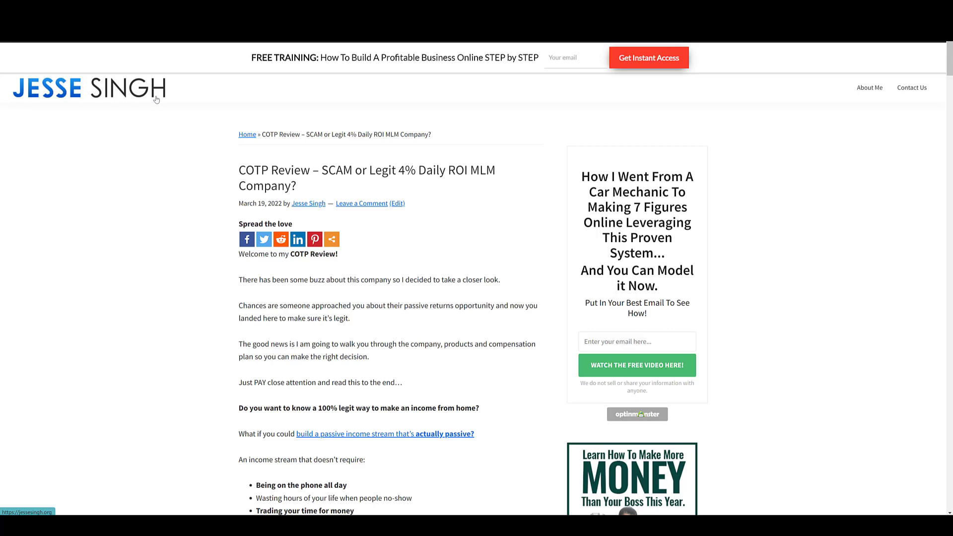
# - Scroll the article down to the "What Is COTP Review?" heading and platform overview
pyautogui.scroll(-3)
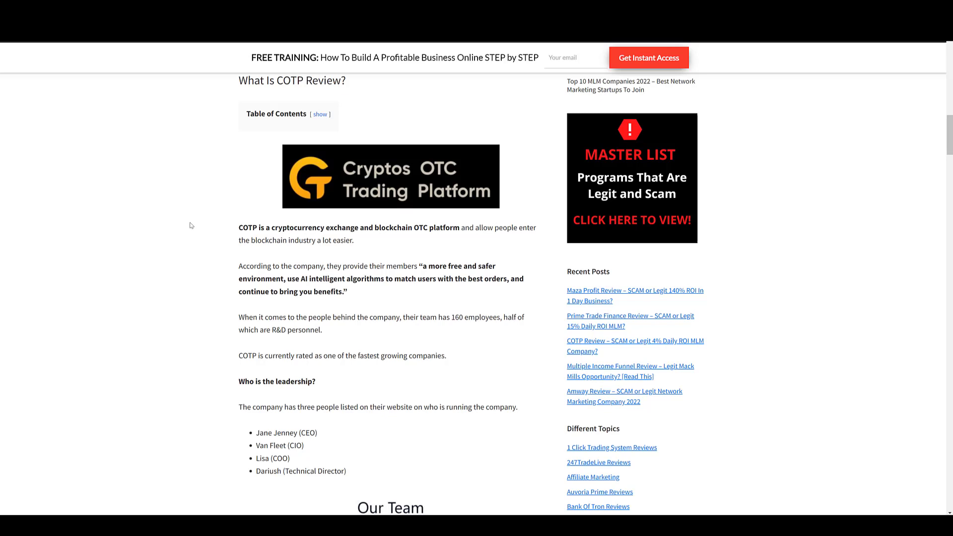
# - Scroll down to the "Who is the leadership?" part with the Our Team photos
pyautogui.scroll(-3)
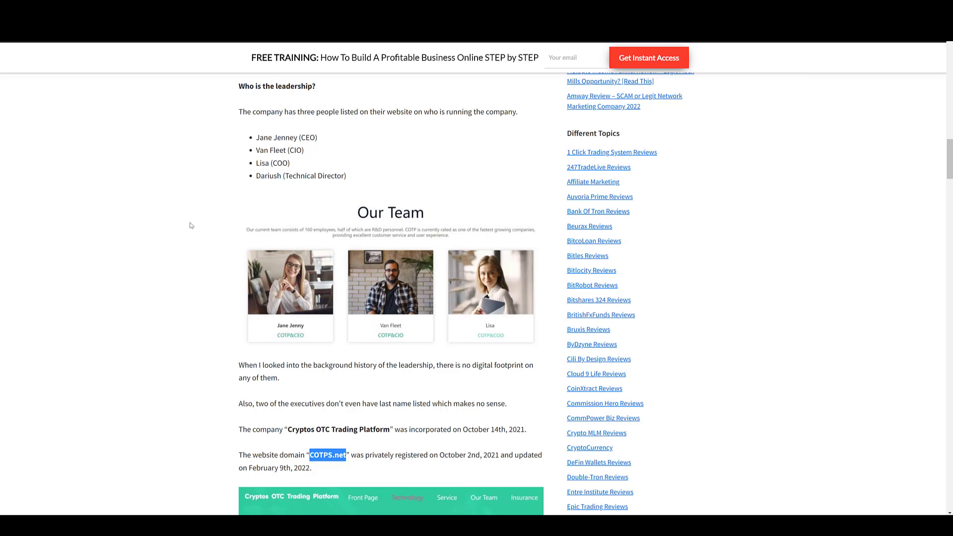
pyautogui.moveTo(360, 275)
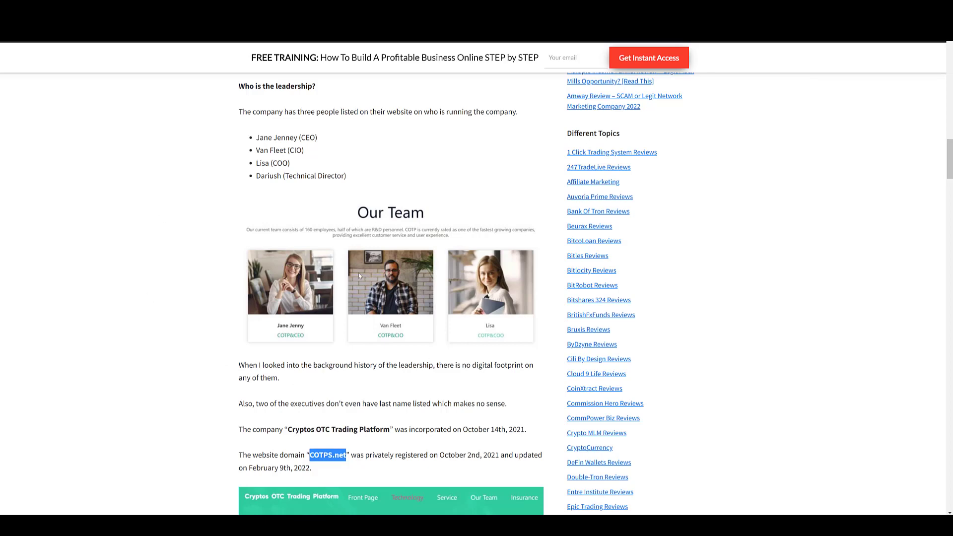
pyautogui.moveTo(385, 210)
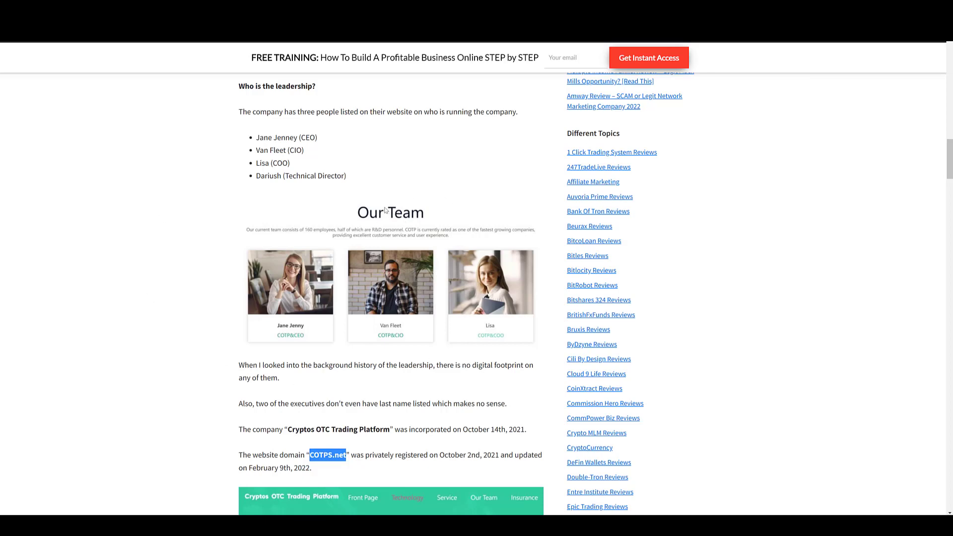
# - Visit the Cryptos OTC Trading Platform site and skim its introduction and promo video
pyautogui.click(326, 455)
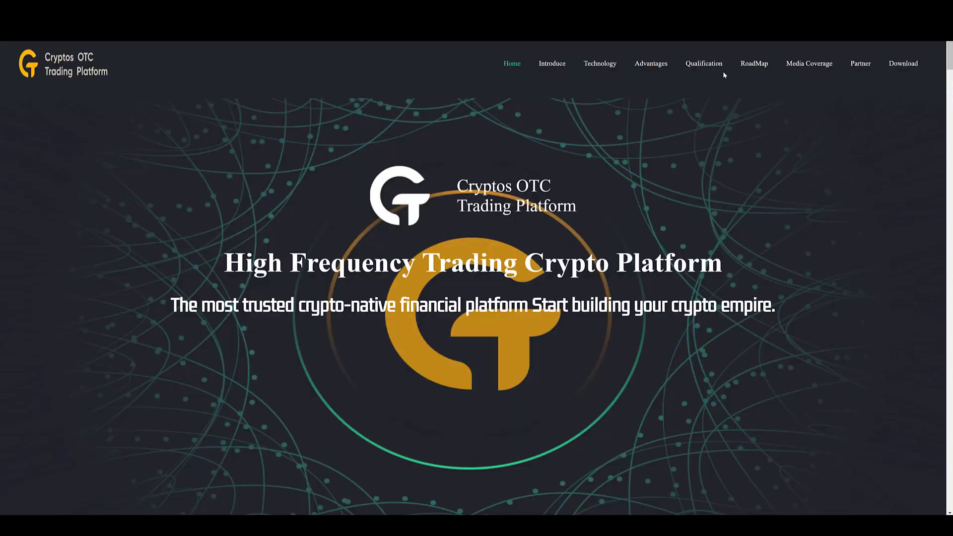
pyautogui.scroll(-3)
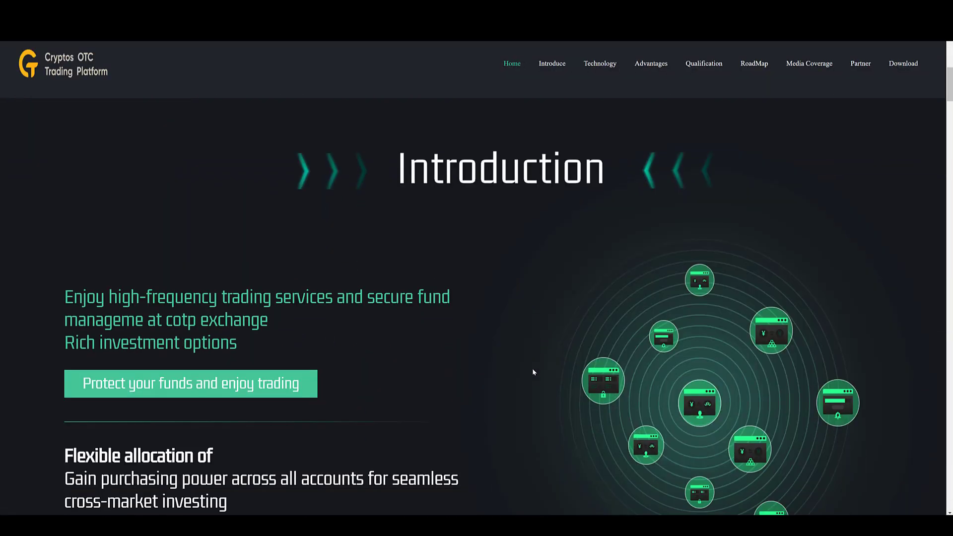
pyautogui.scroll(-3)
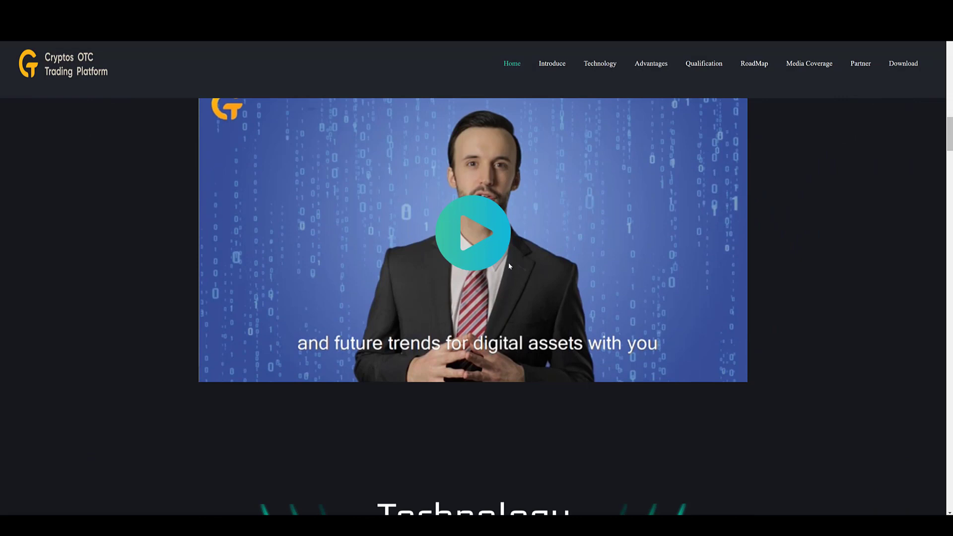
pyautogui.scroll(3)
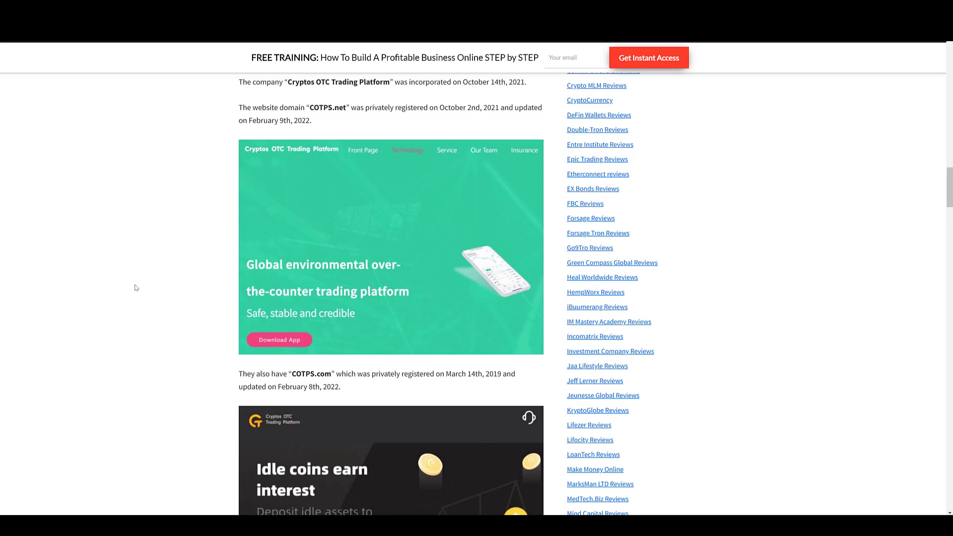
# - Scroll down to the COTPS.com screenshot and the Colorado virtual-address transparency note
pyautogui.scroll(-3)
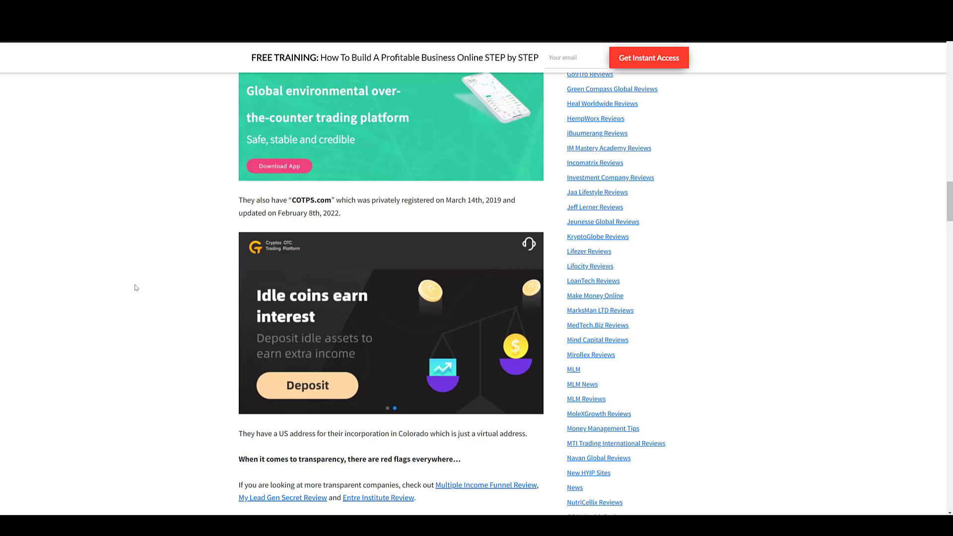
# - Scroll down to the "What Are COTP.net Products?" affiliate-membership section
pyautogui.scroll(-3)
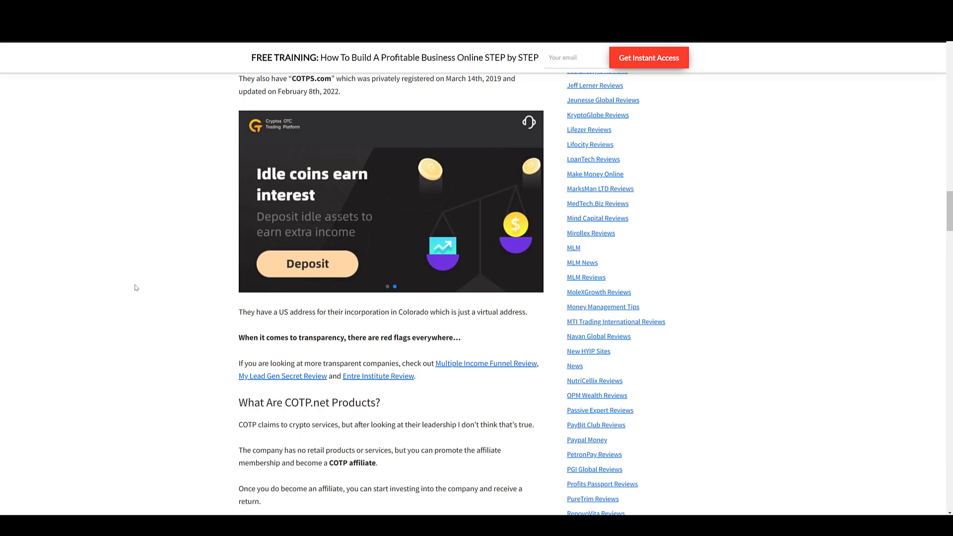
# - Scroll down to the money-making, investment plans and three-level compensation plan sections
pyautogui.scroll(-3)
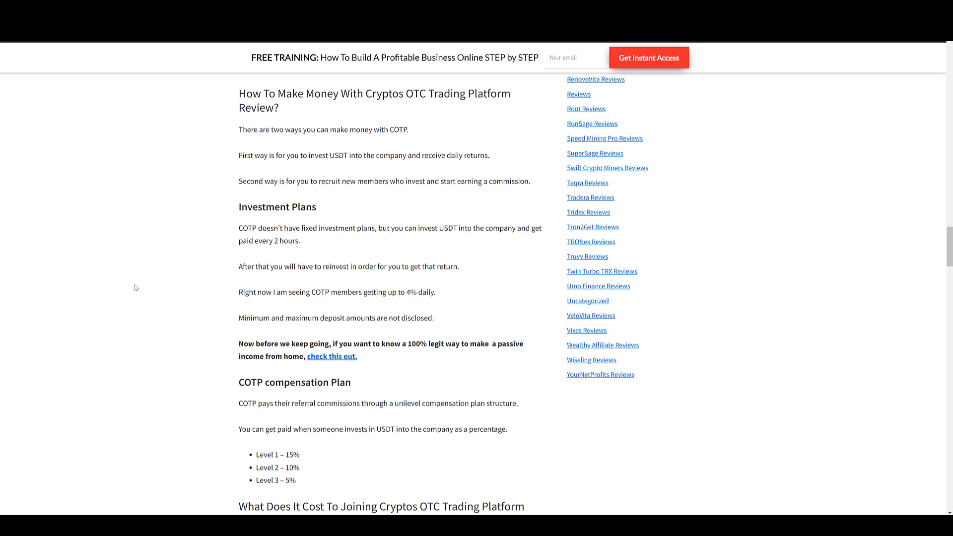
# - Scroll down to the joining cost and the other-reviews section calling COTP a scam
pyautogui.scroll(-3)
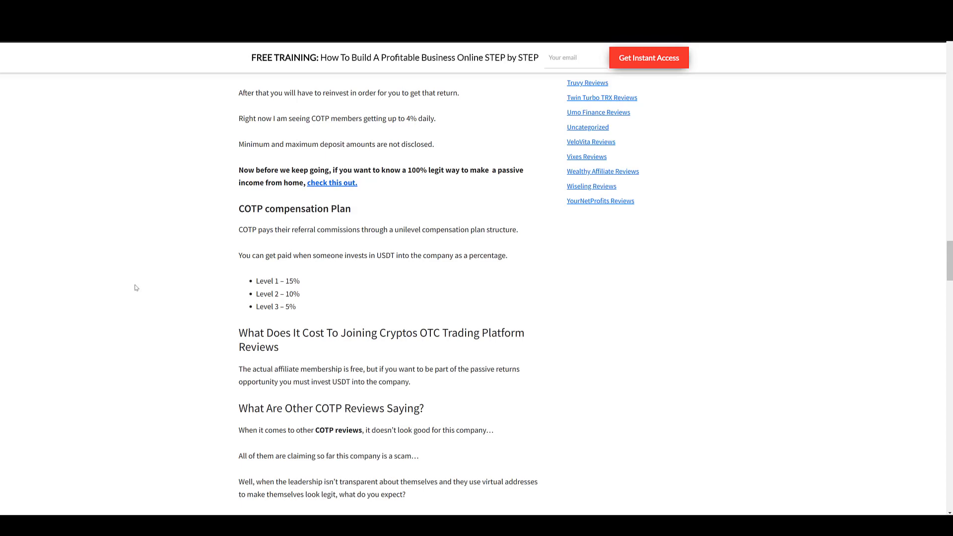
# - Scroll down to the "Does The COTP Scam exist?" ponzi-scheme facts section
pyautogui.scroll(-3)
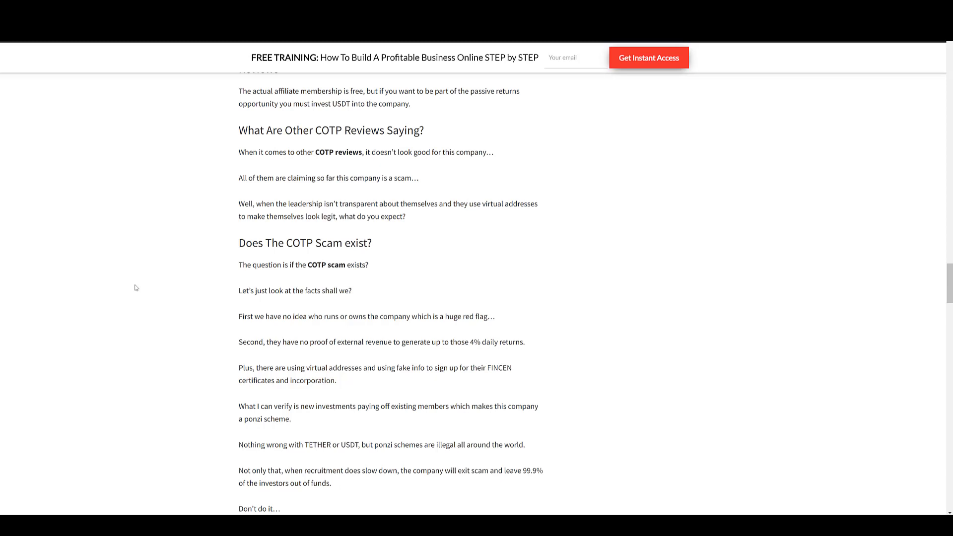
pyautogui.moveTo(166, 322)
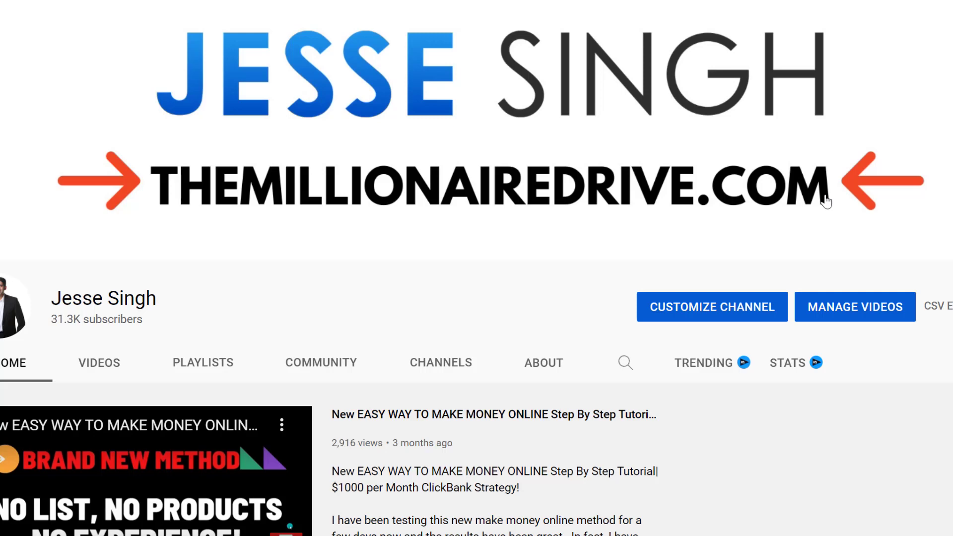
pyautogui.moveTo(751, 237)
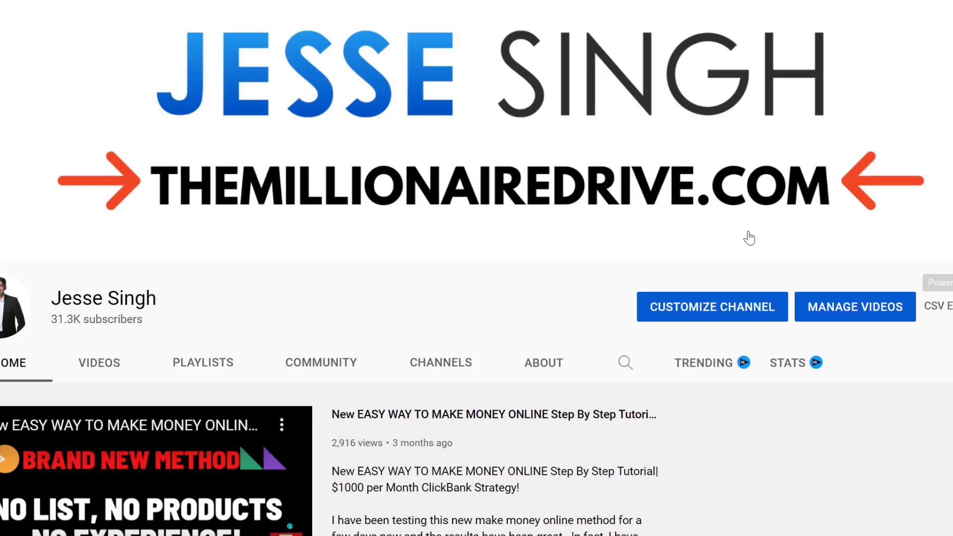
pyautogui.moveTo(465, 289)
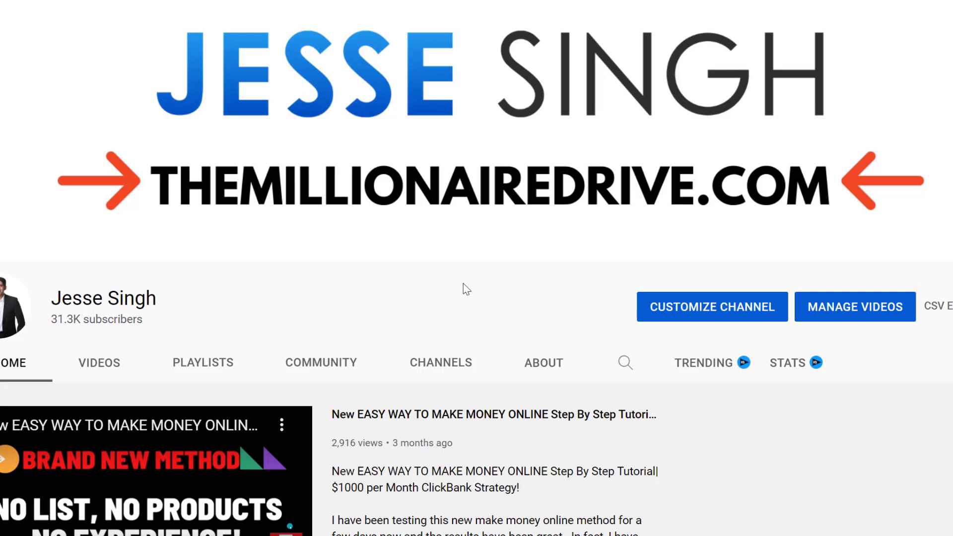